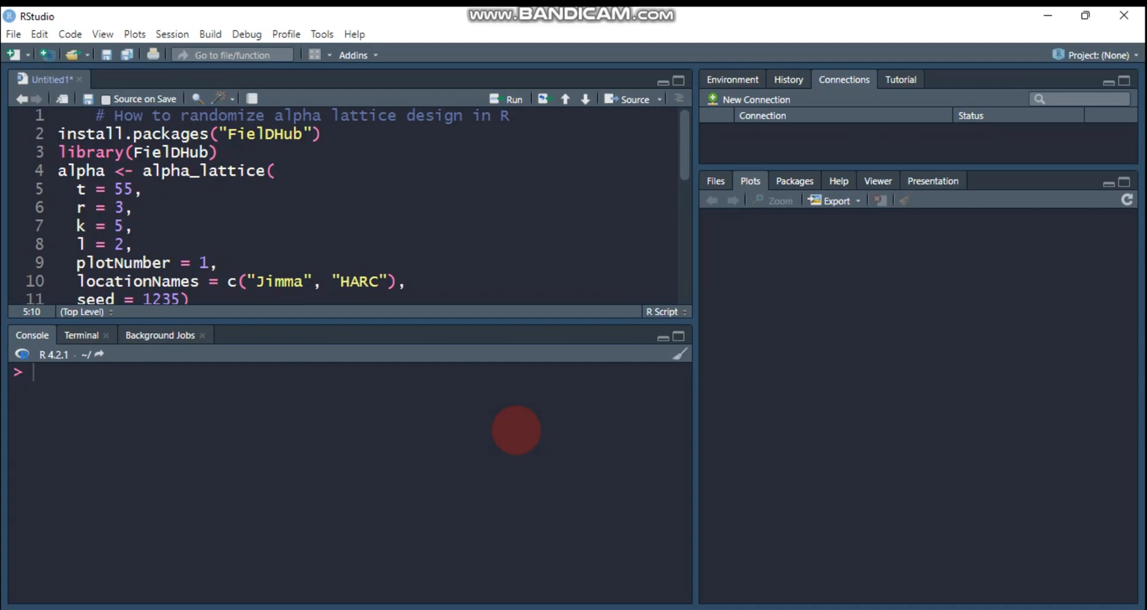
- Run library(FielDHub), then place the cursor in the alpha_lattice call lines
click(143, 189)
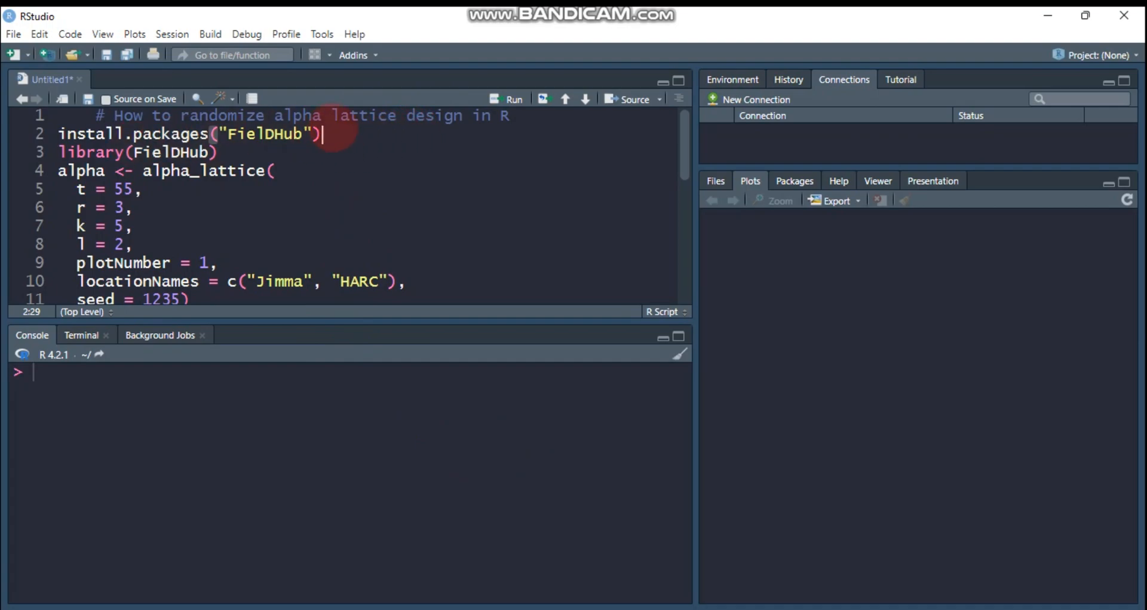
click(274, 134)
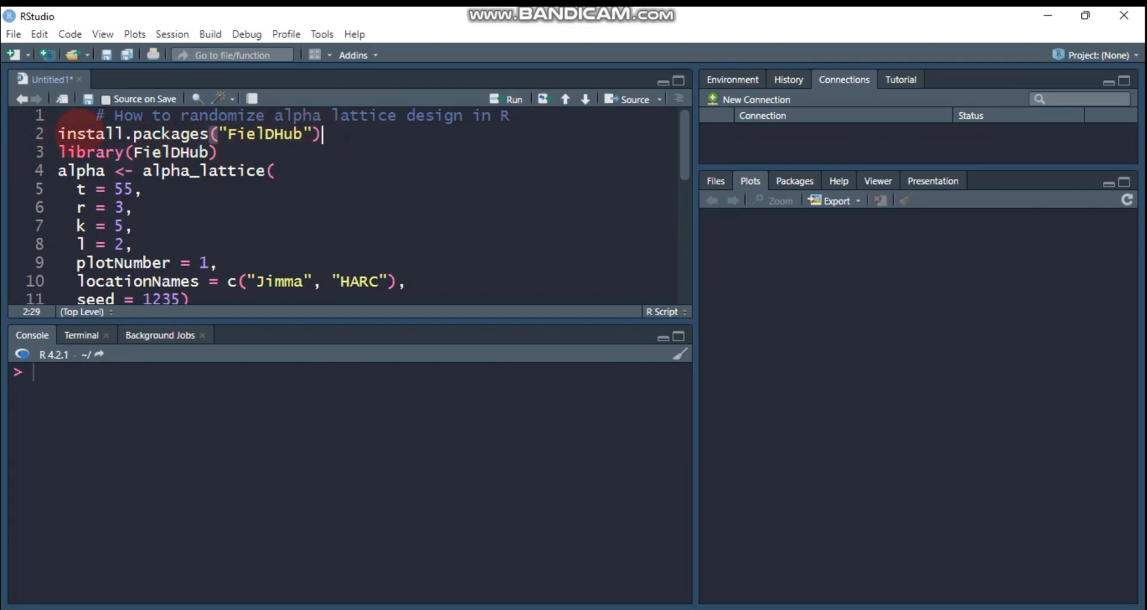
click(219, 153)
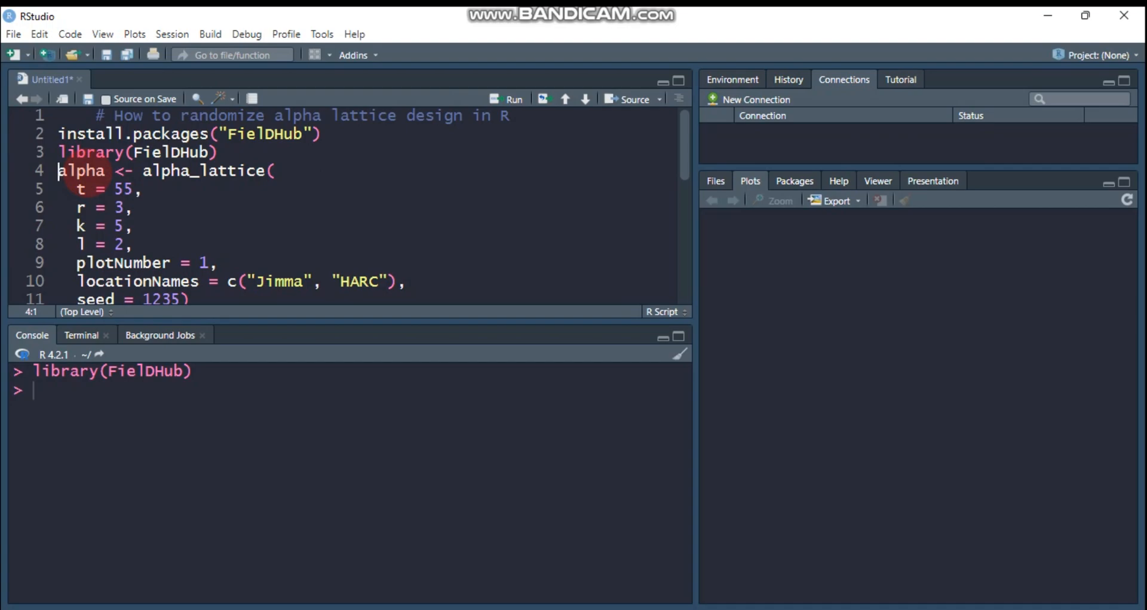
click(93, 170)
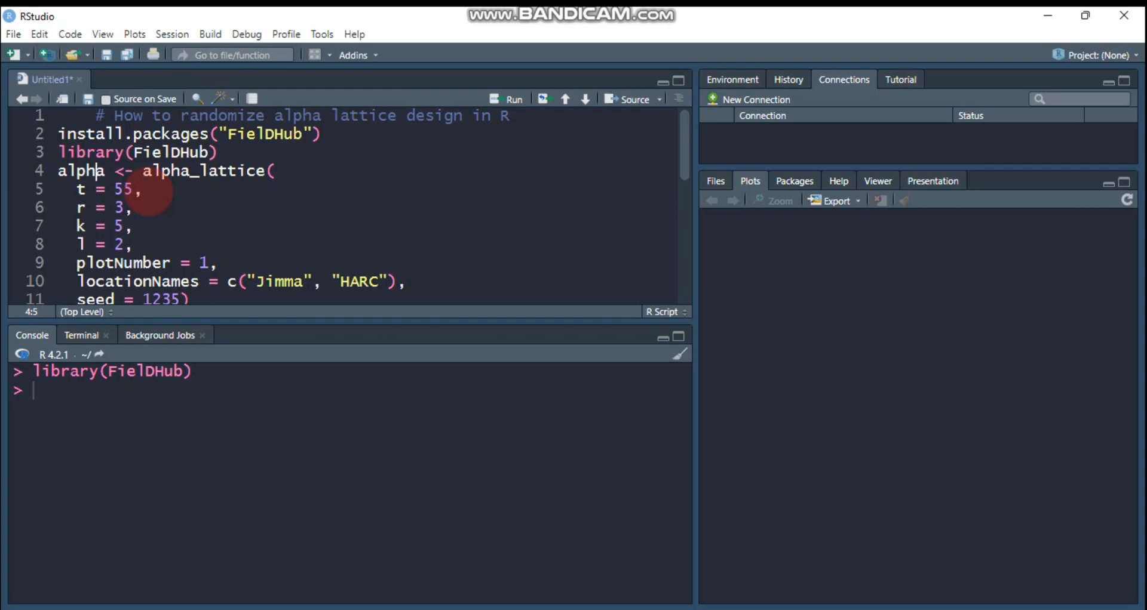
click(257, 134)
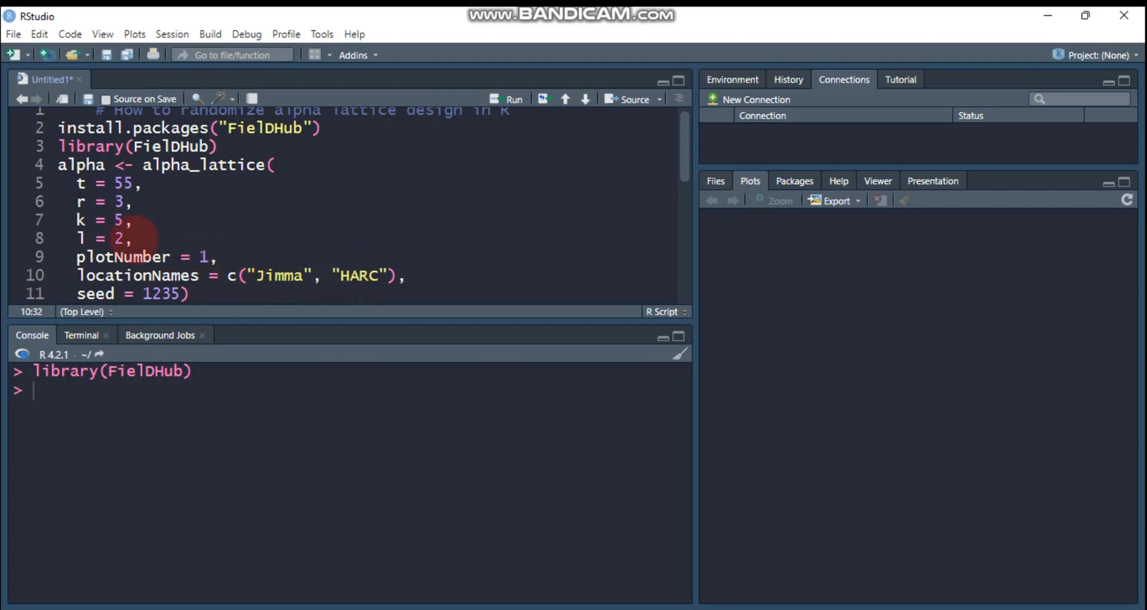
click(117, 239)
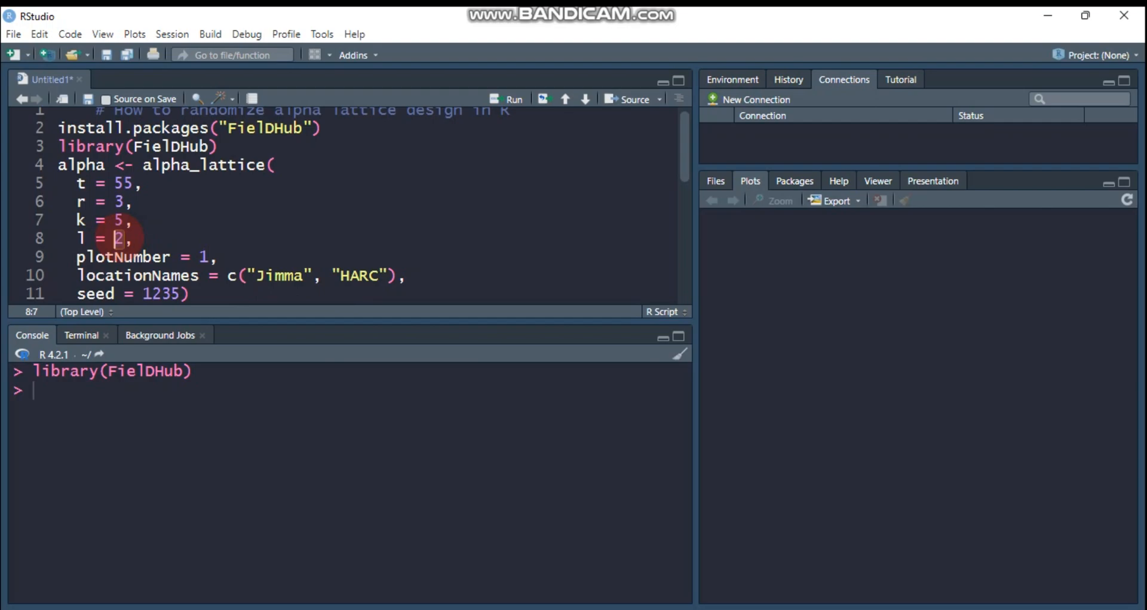
text(1)
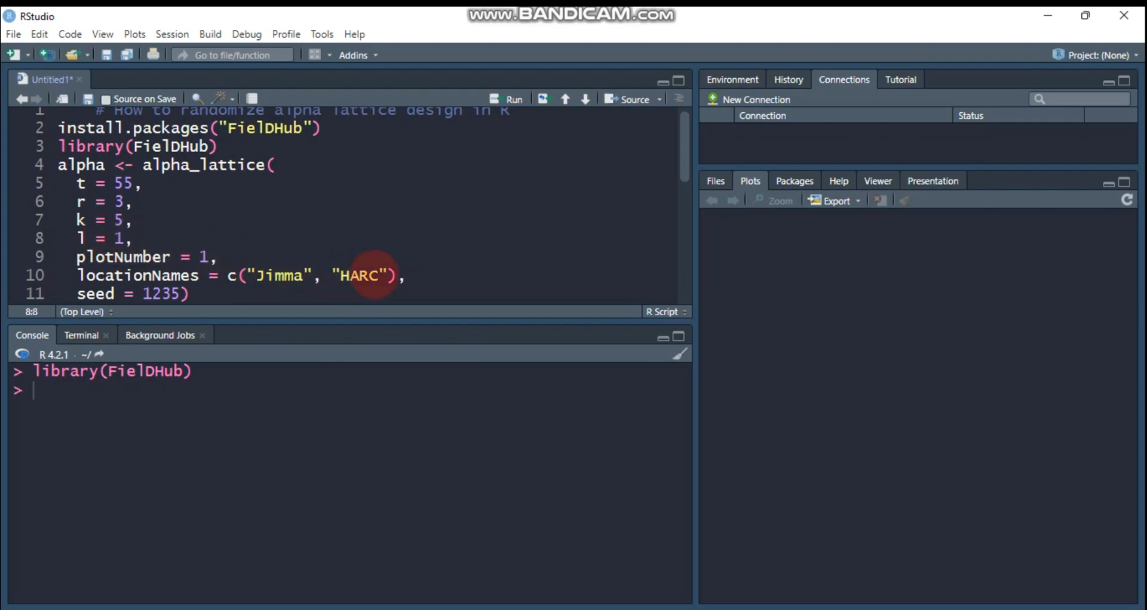
double_click(357, 275)
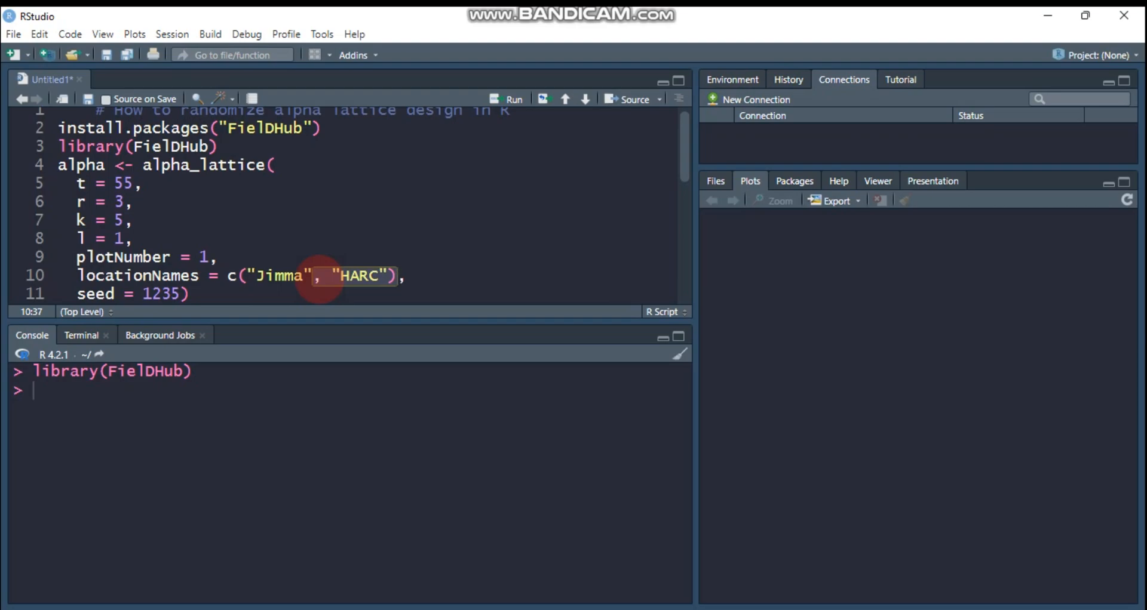
click(353, 275)
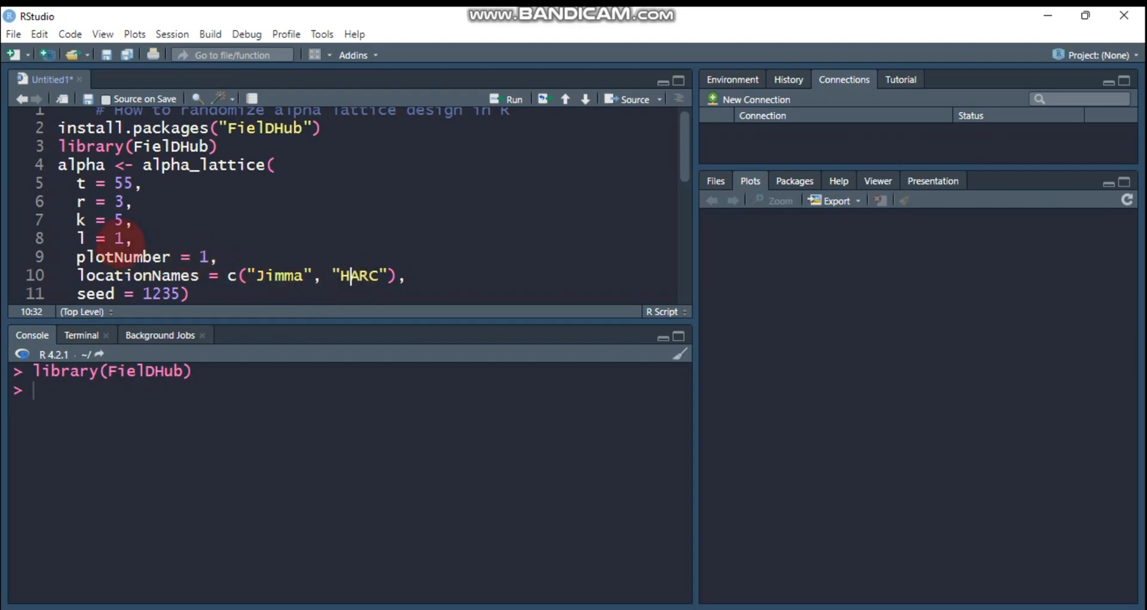
text(2)
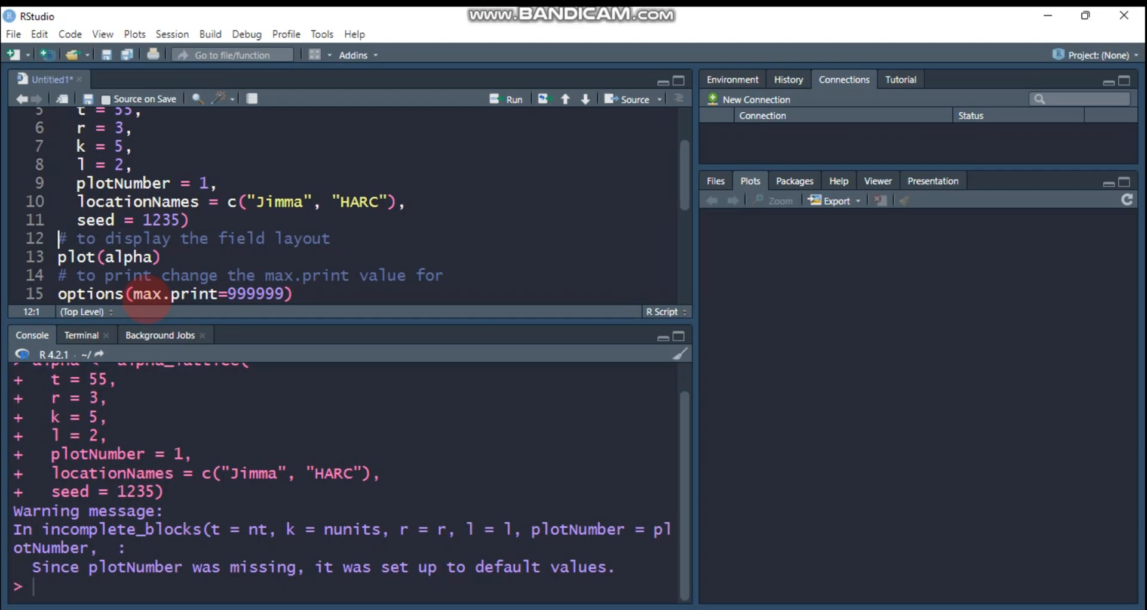
- Run plot(alpha) to show the numbered, coloured 15x11 alpha lattice field layout
click(59, 257)
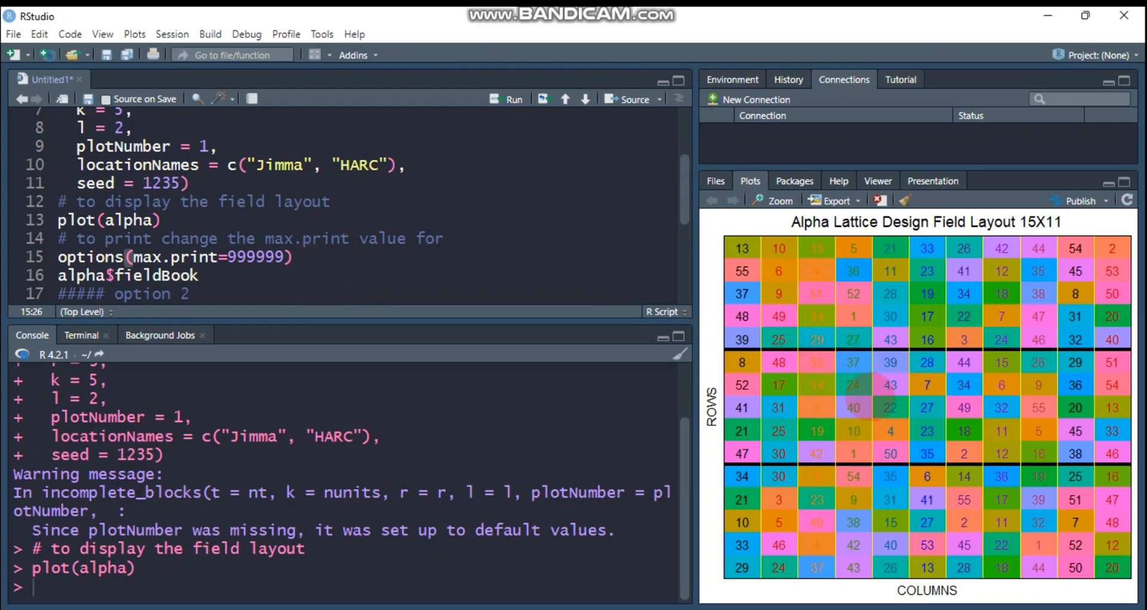
- Set max.print to 999999, print alpha$fieldBook, and read it in the maximized Console
click(311, 271)
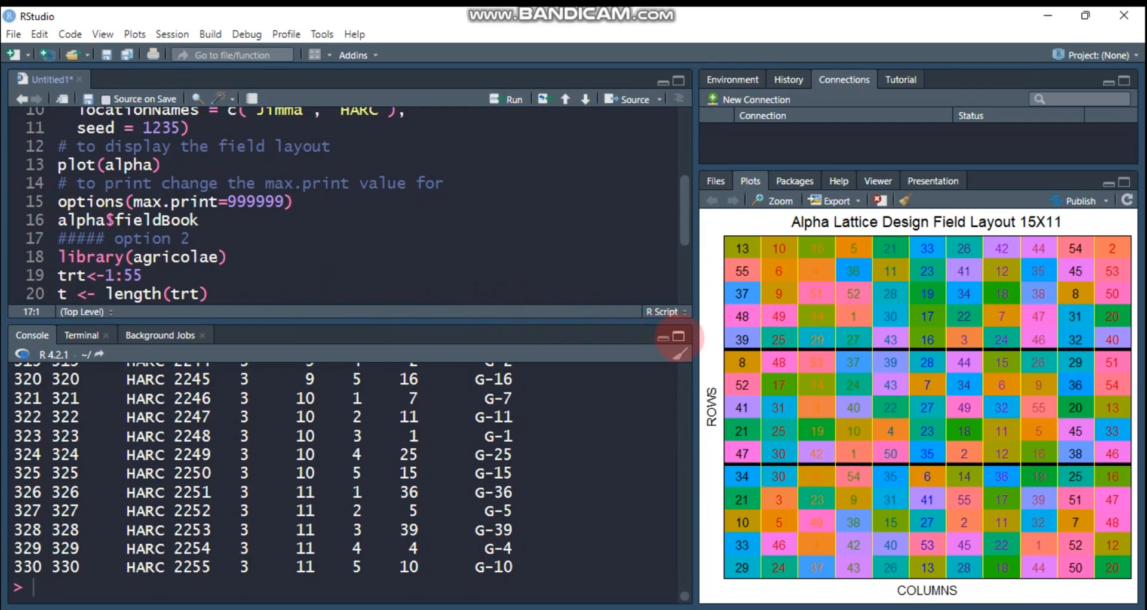
click(662, 81)
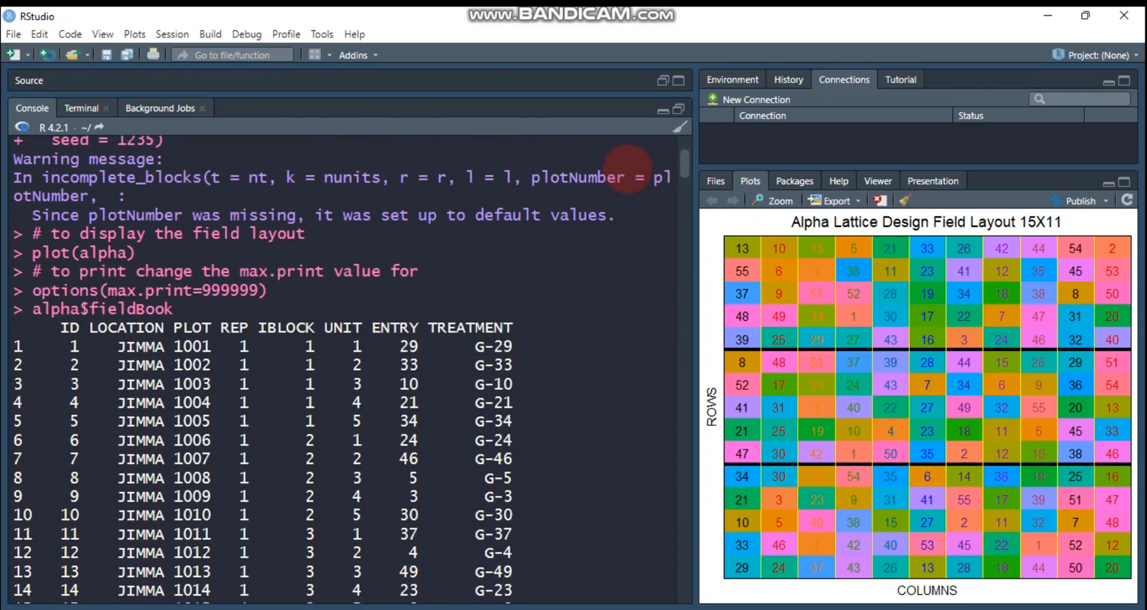
scroll(down, 3)
text(trt<-1:55)
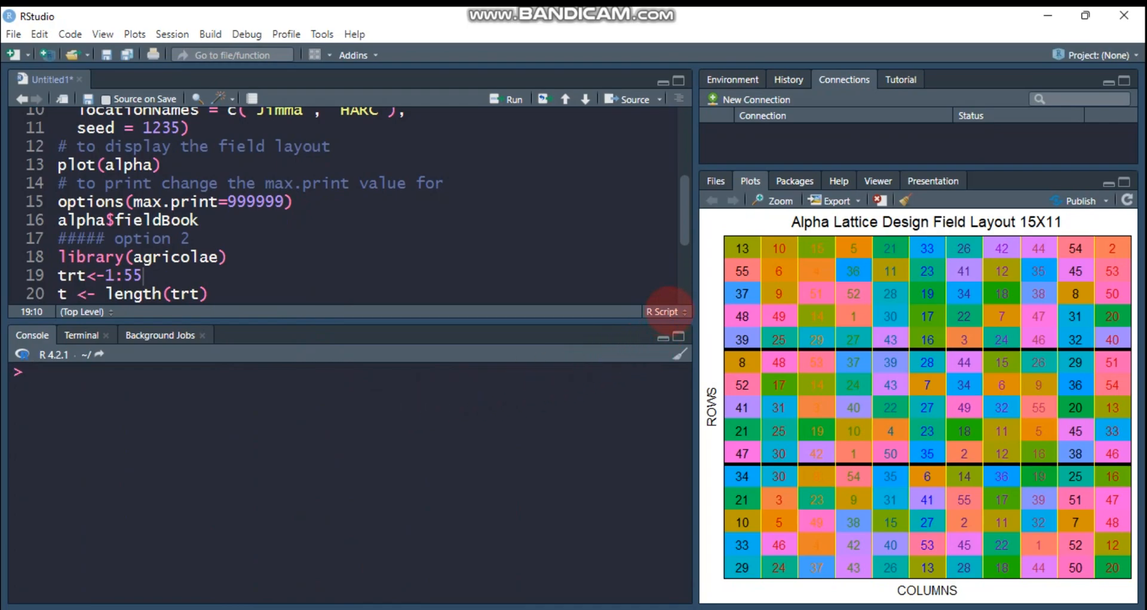
- Load agricolae and define trt = 1:55, t = 55, k = 5 and r = 3
scroll(down, 3)
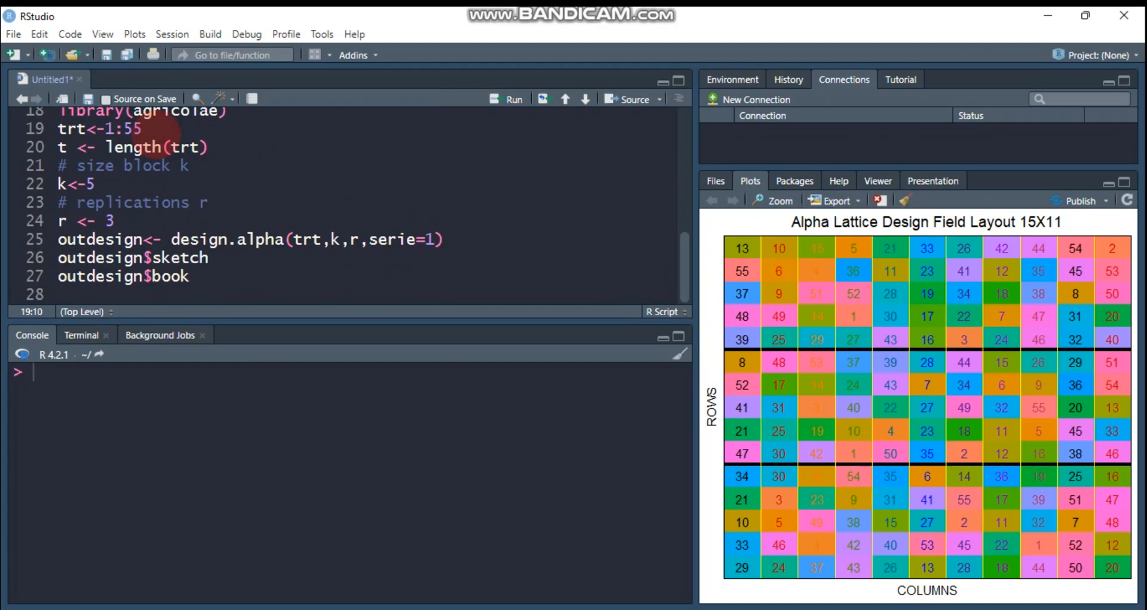
mouse_move(138, 147)
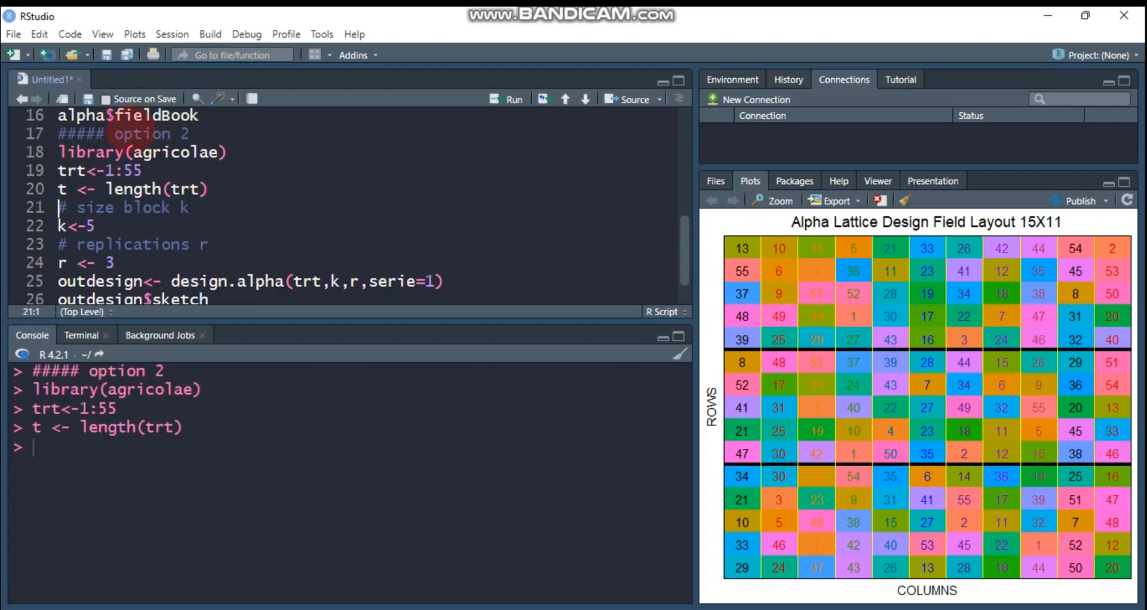
click(61, 188)
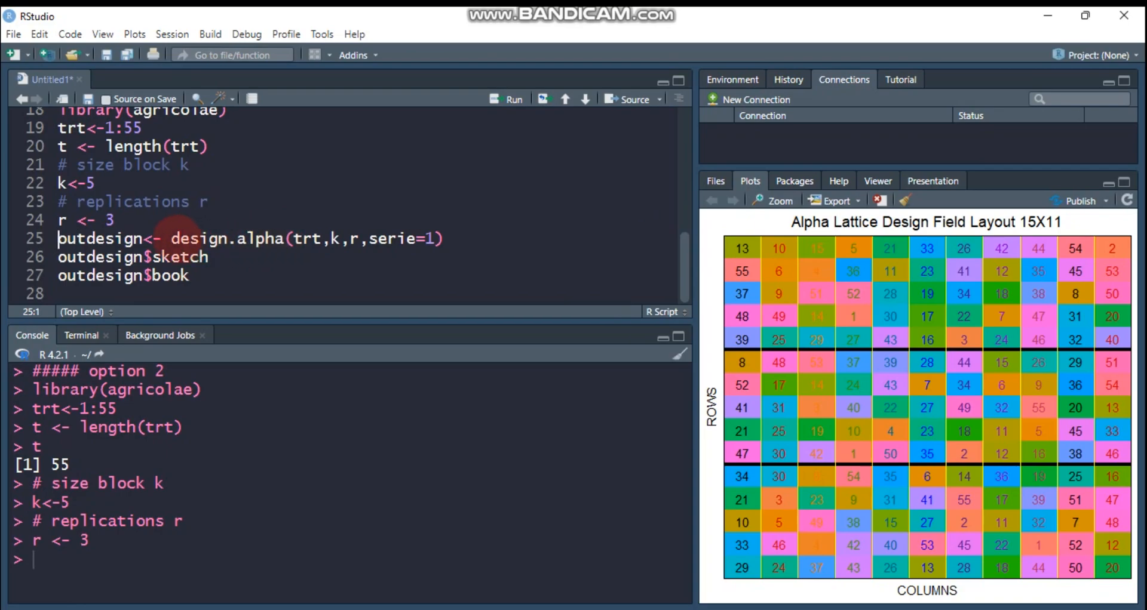
- Create outdesign with design.alpha and print its rep 1–3 sketch and 165-row book
double_click(227, 238)
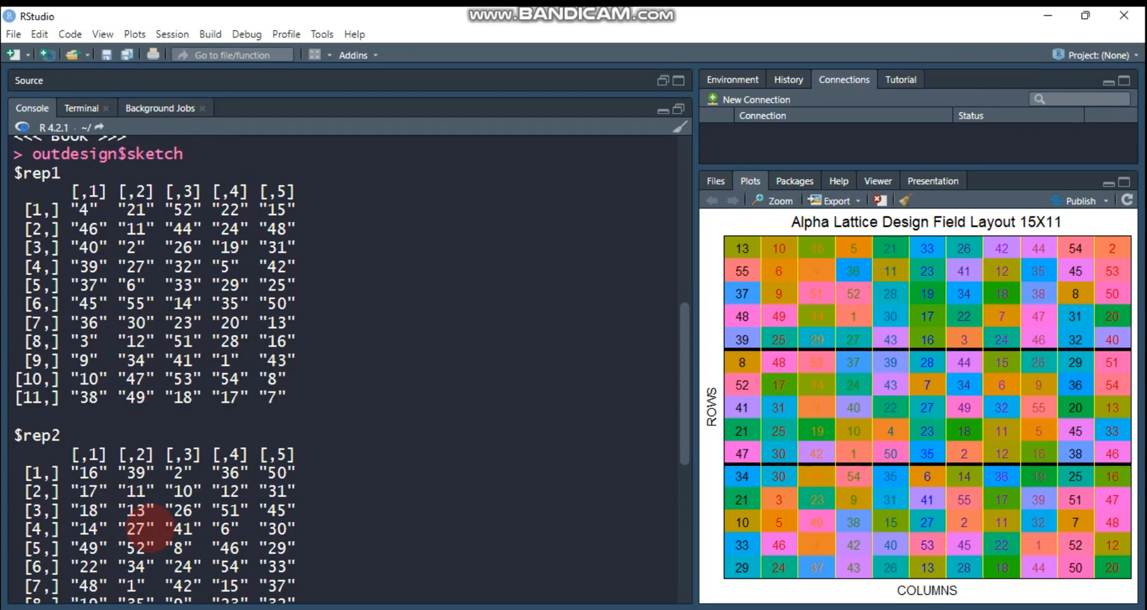
scroll(down, 3)
text(outdesign$book)
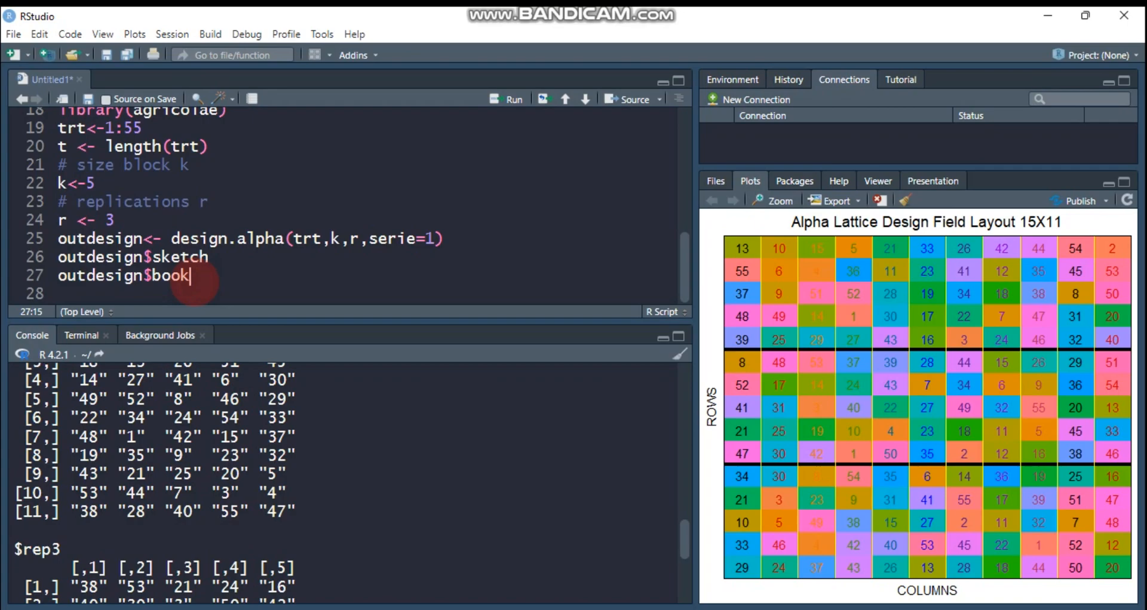
key(Return)
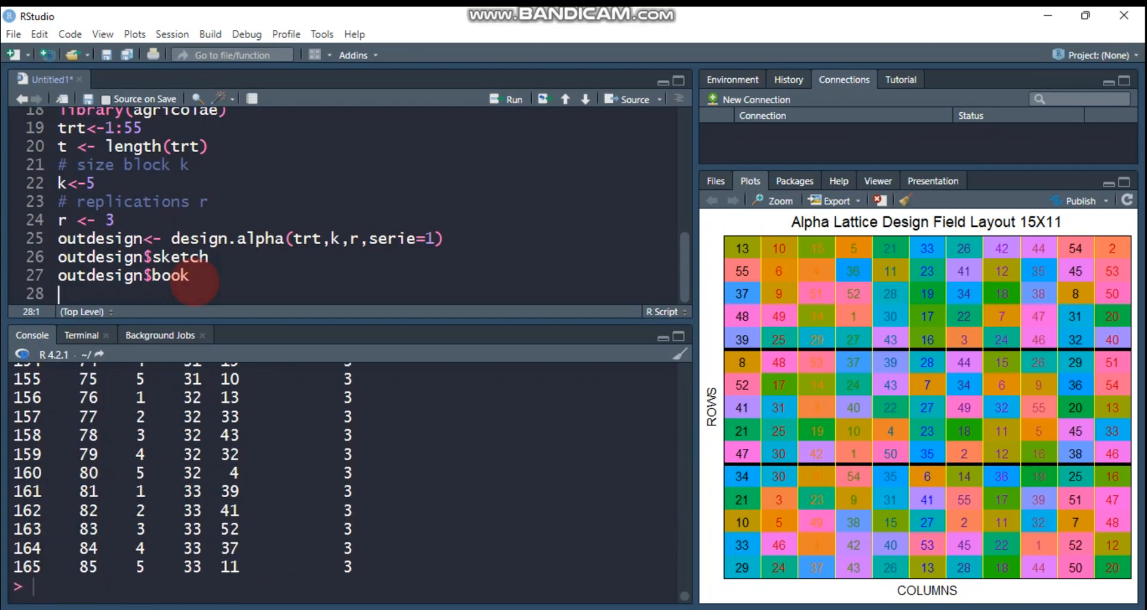